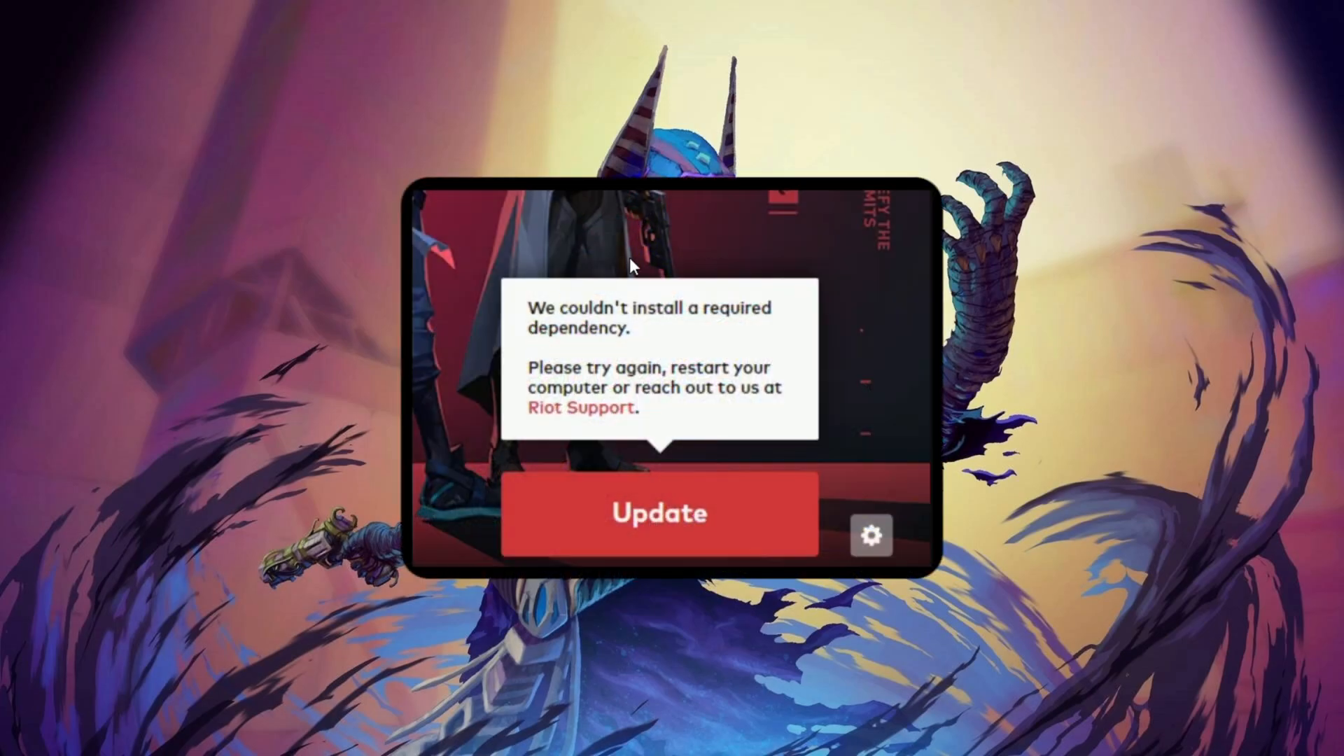
{"action": "mouse_move", "coordinate": [741, 218]}
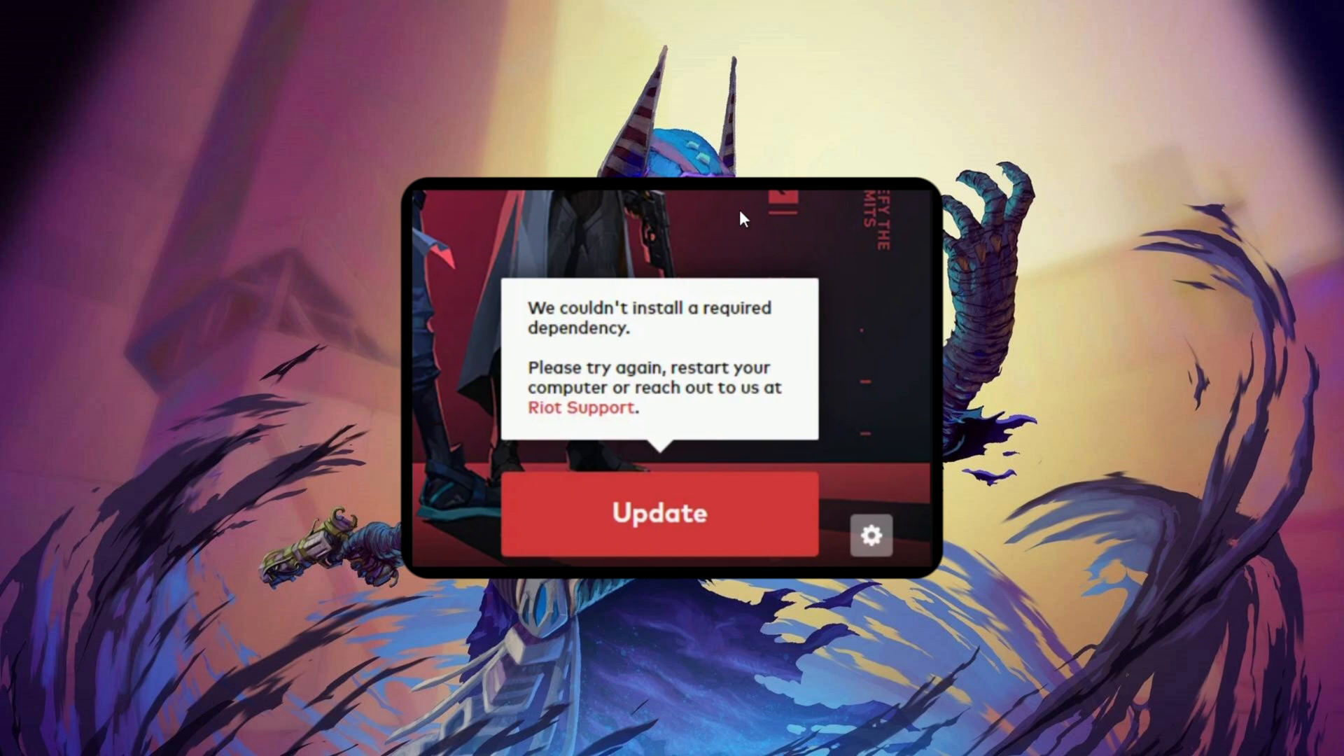
{"action": "mouse_move", "coordinate": [640, 258]}
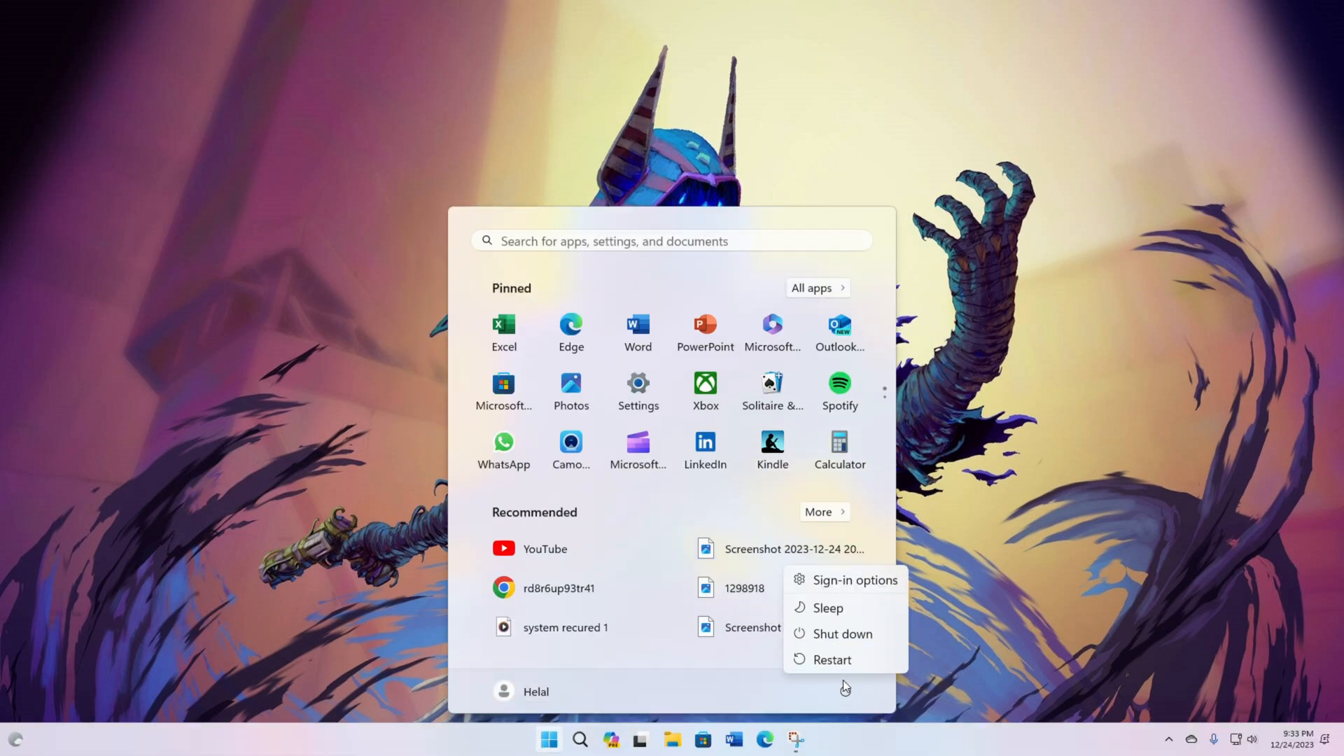
{"action": "mouse_move", "coordinate": [801, 673]}
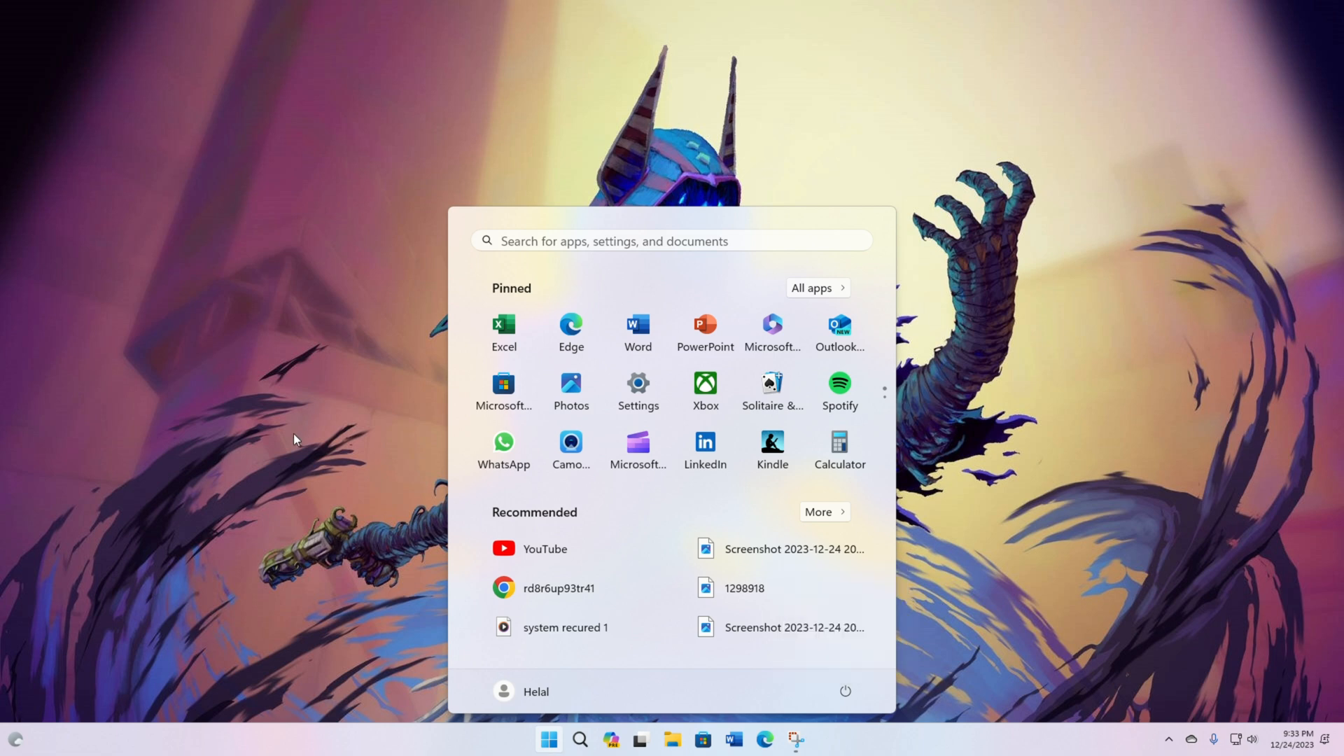
Search Windows for 'windows' to find the Windows Security app
{"action": "type", "text": "windows"}
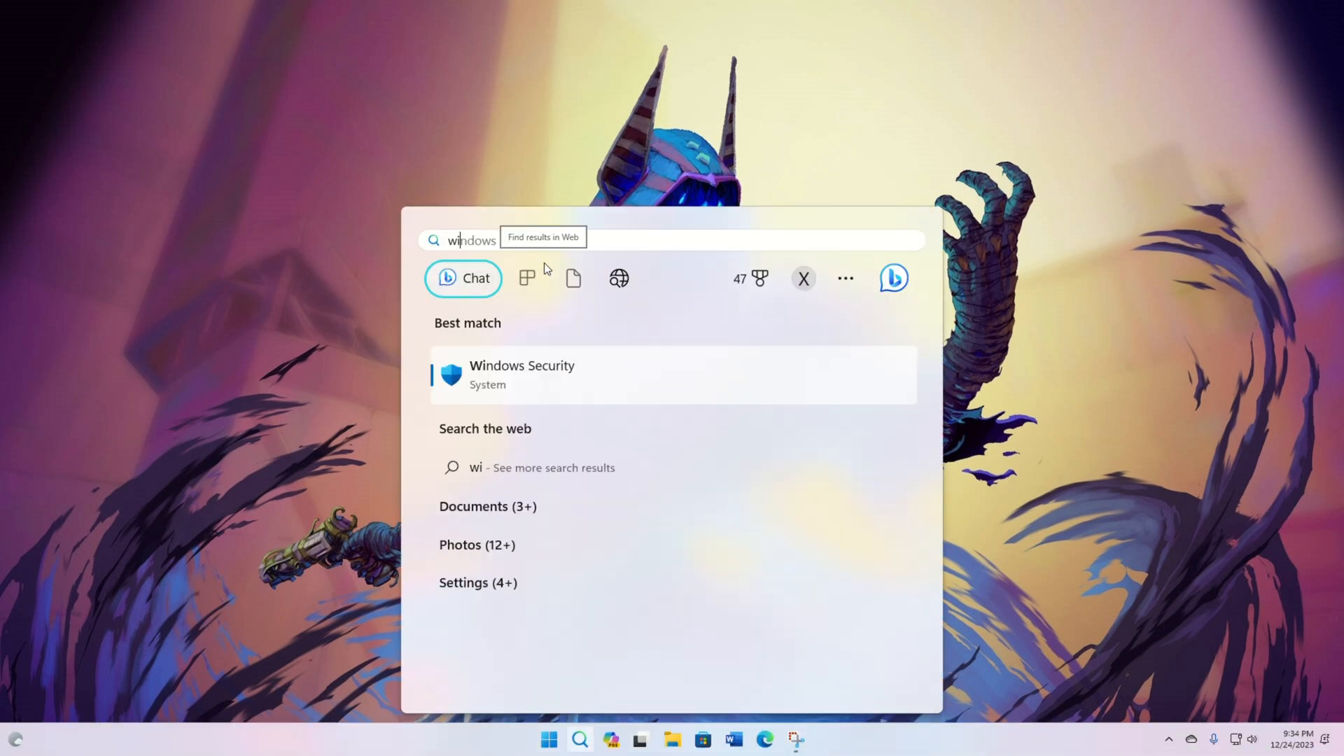
Open Windows Security's Defender exclusions and begin adding a folder exclusion from Program Files
{"action": "left_click", "coordinate": [521, 374]}
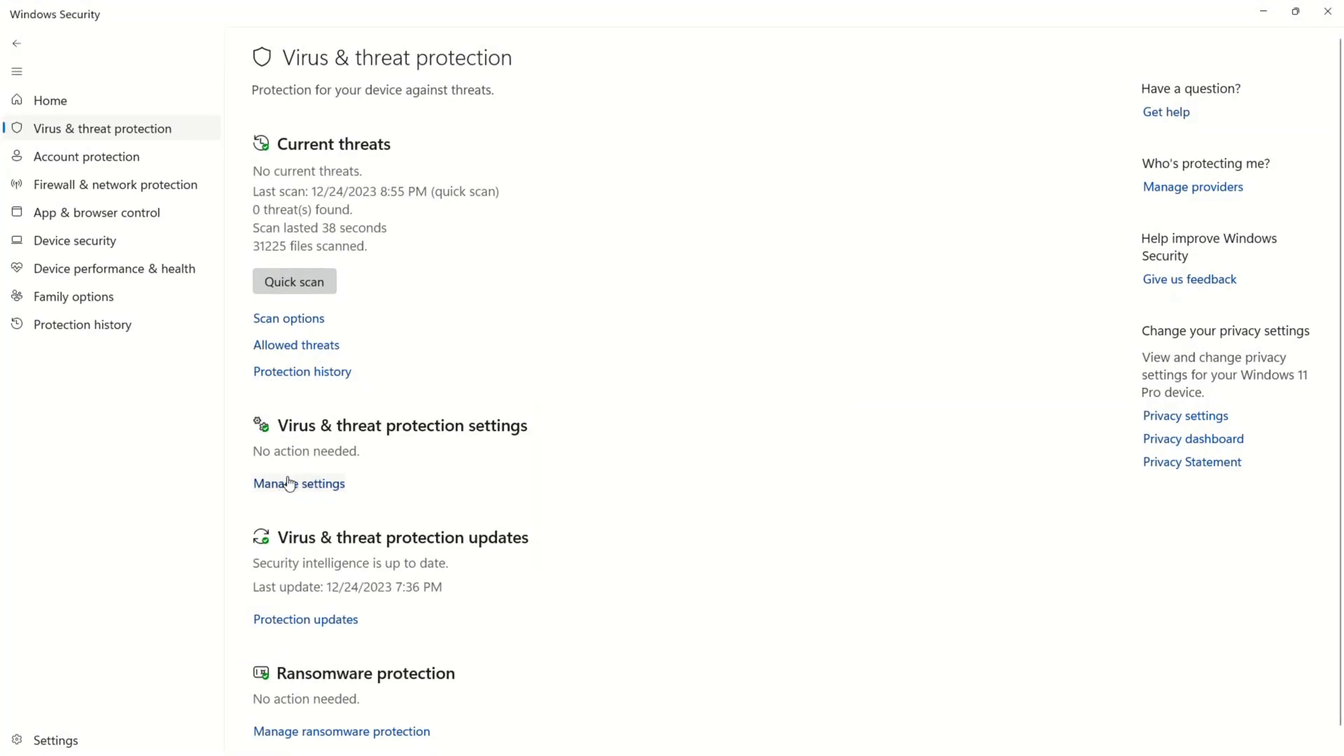
{"action": "left_click", "coordinate": [298, 482]}
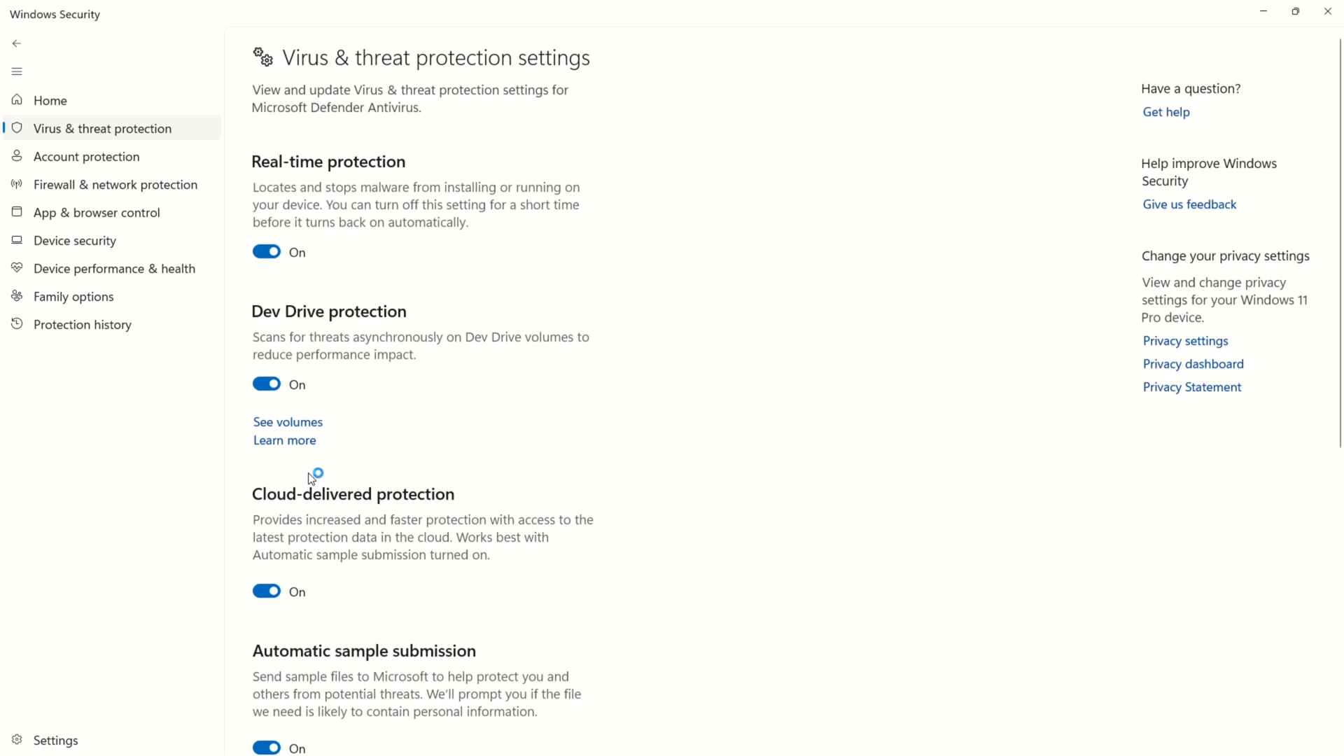
{"action": "scroll", "scroll_direction": "down", "scroll_amount": 3}
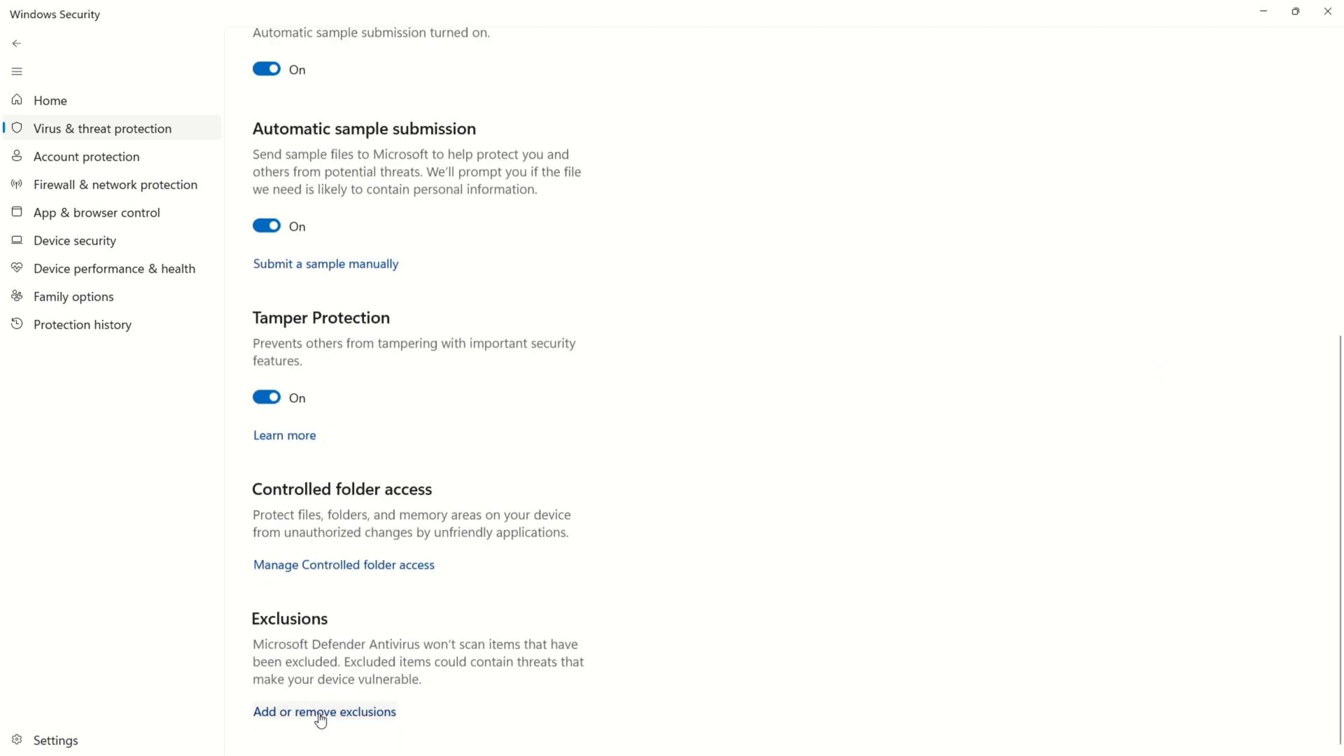
{"action": "scroll", "scroll_direction": "up", "scroll_amount": 3}
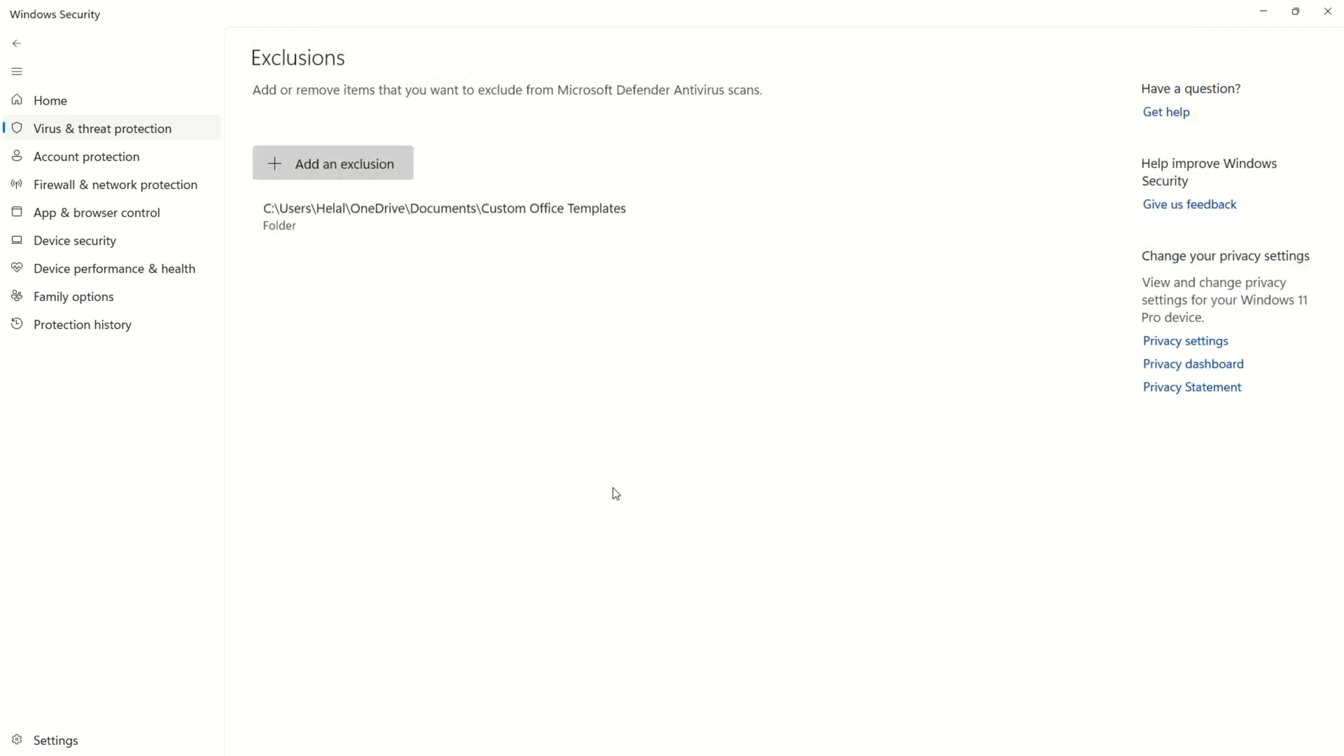
{"action": "left_click", "coordinate": [345, 163]}
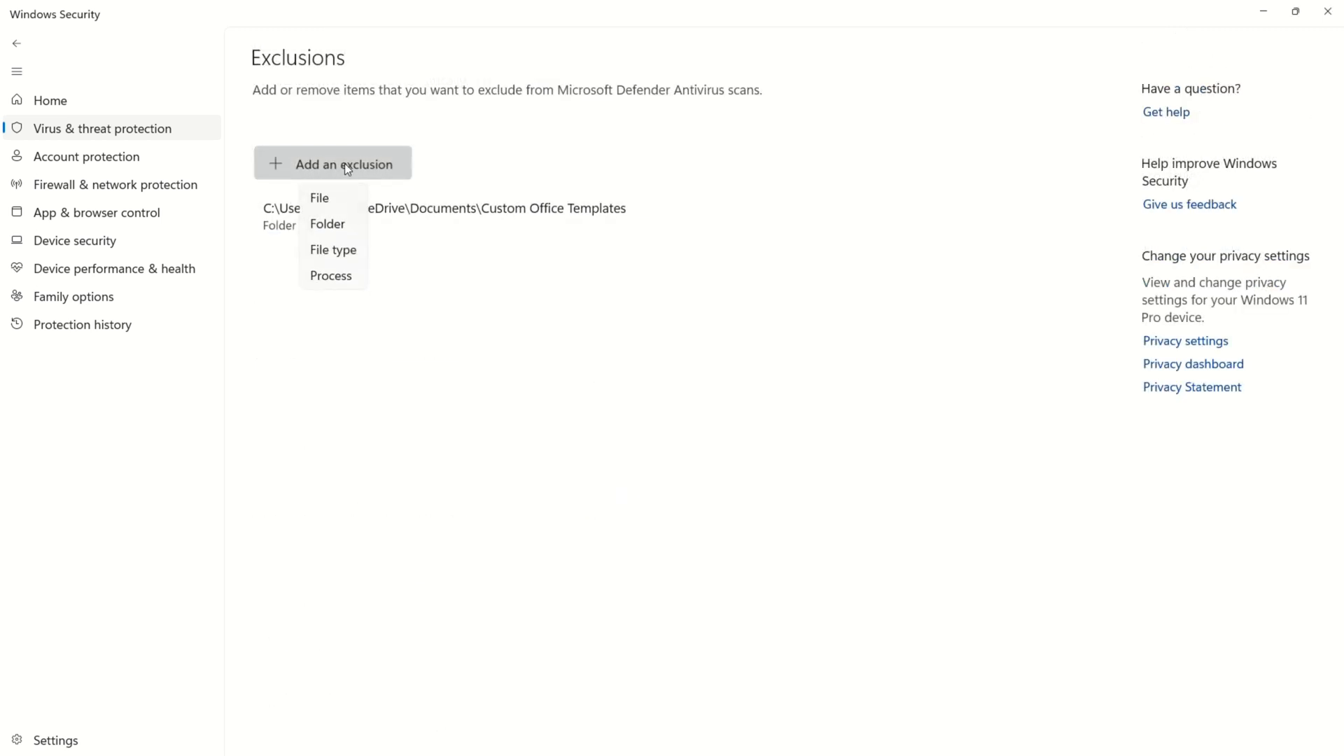
{"action": "left_click", "coordinate": [327, 224]}
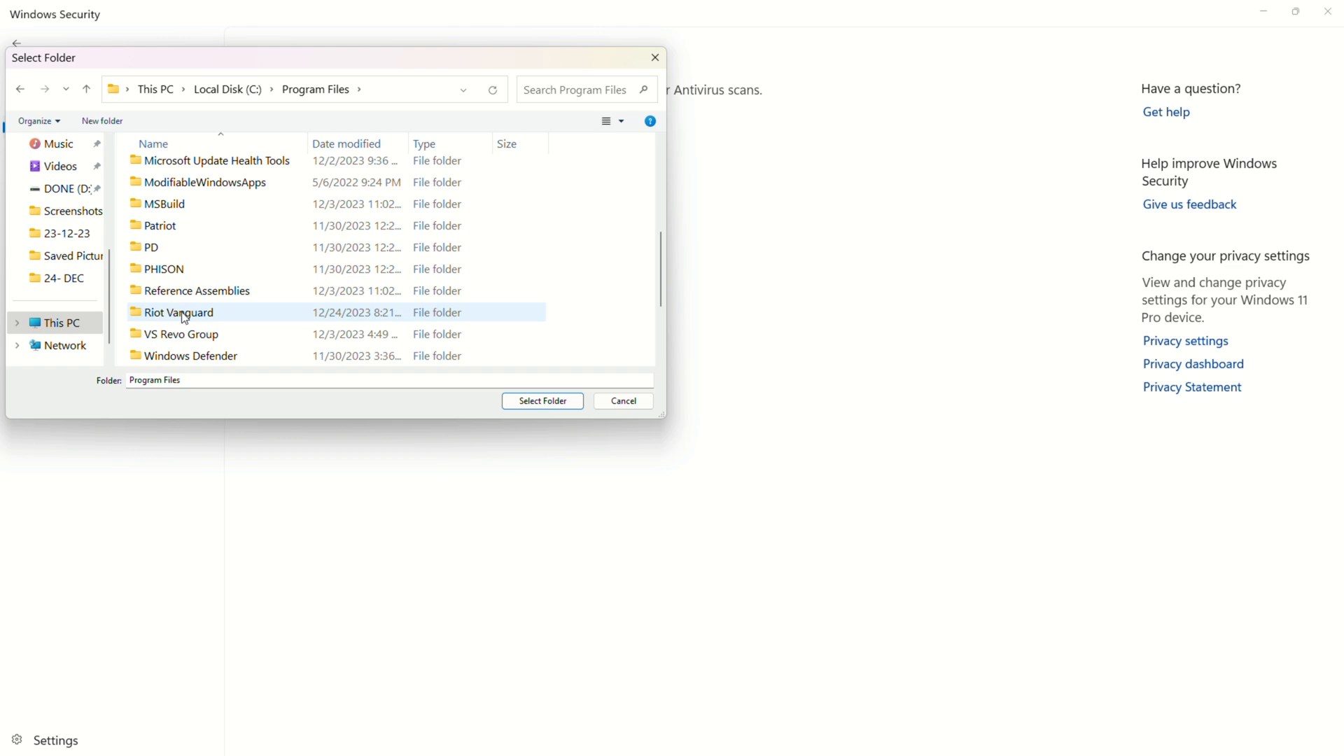
Select the Riot Vanguard folder as the Defender exclusion
{"action": "left_click", "coordinate": [541, 401]}
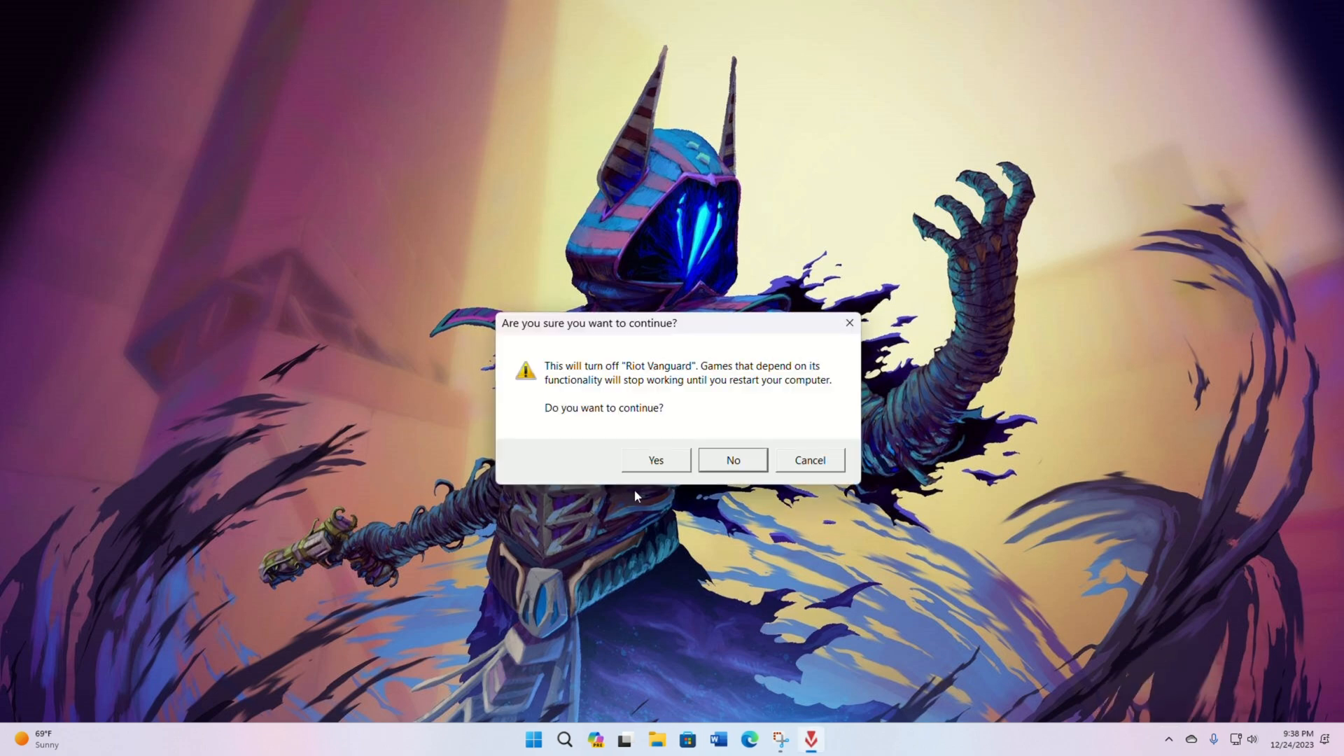
Confirm turning off Riot Vanguard, open the power options, then launch the Riot Client
{"action": "left_click", "coordinate": [532, 739]}
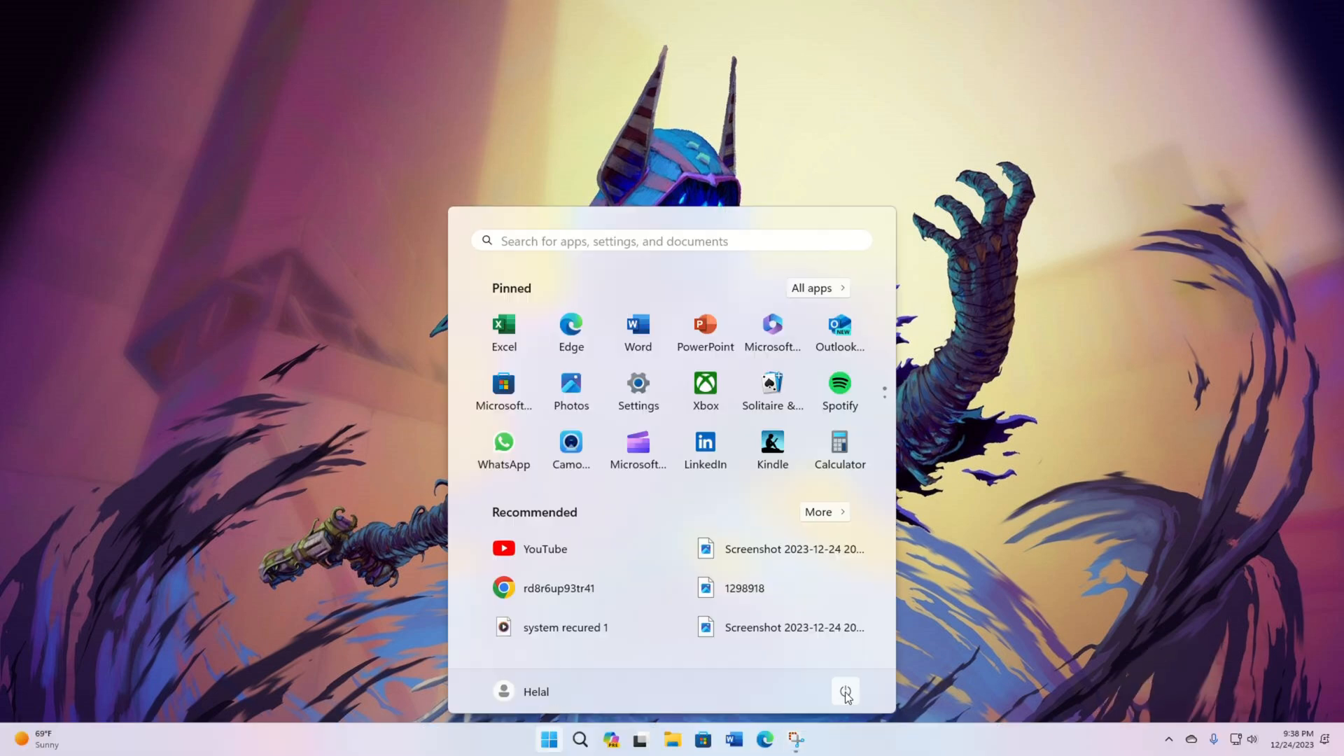
{"action": "left_click", "coordinate": [844, 691]}
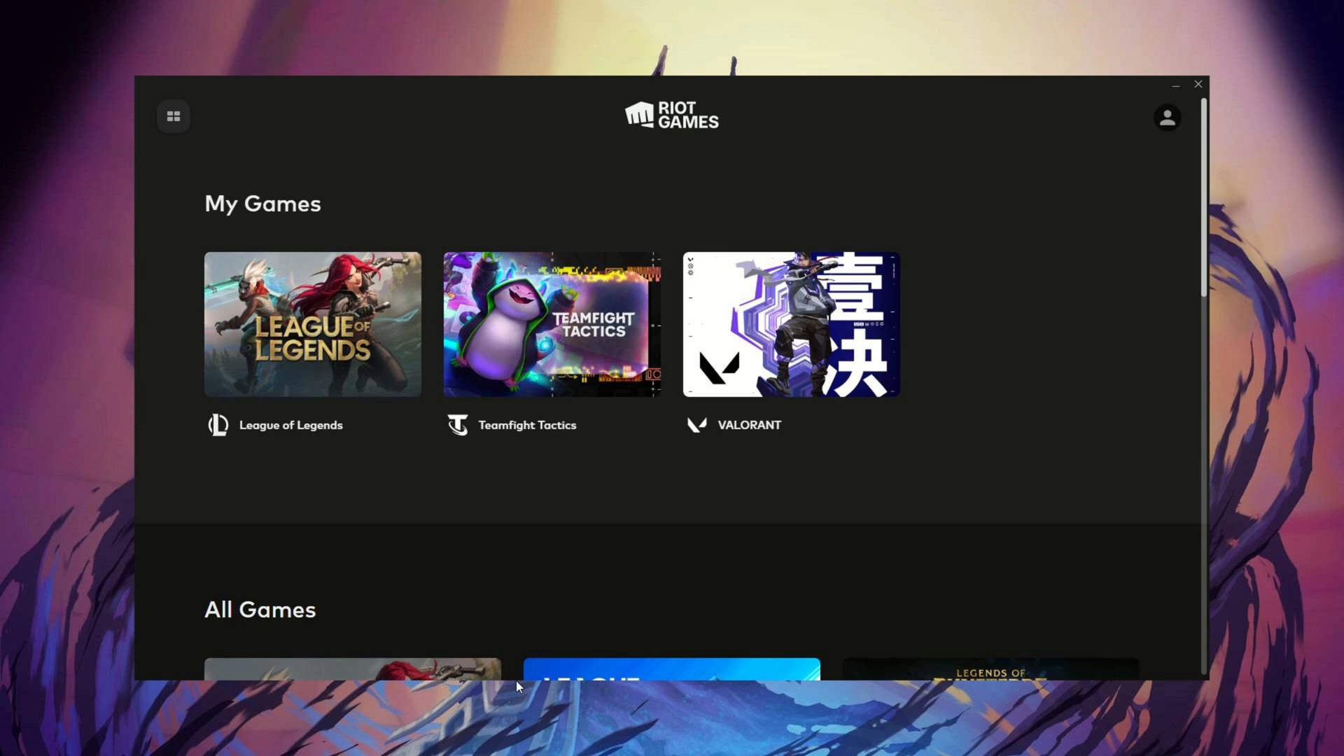
{"action": "left_click", "coordinate": [790, 324]}
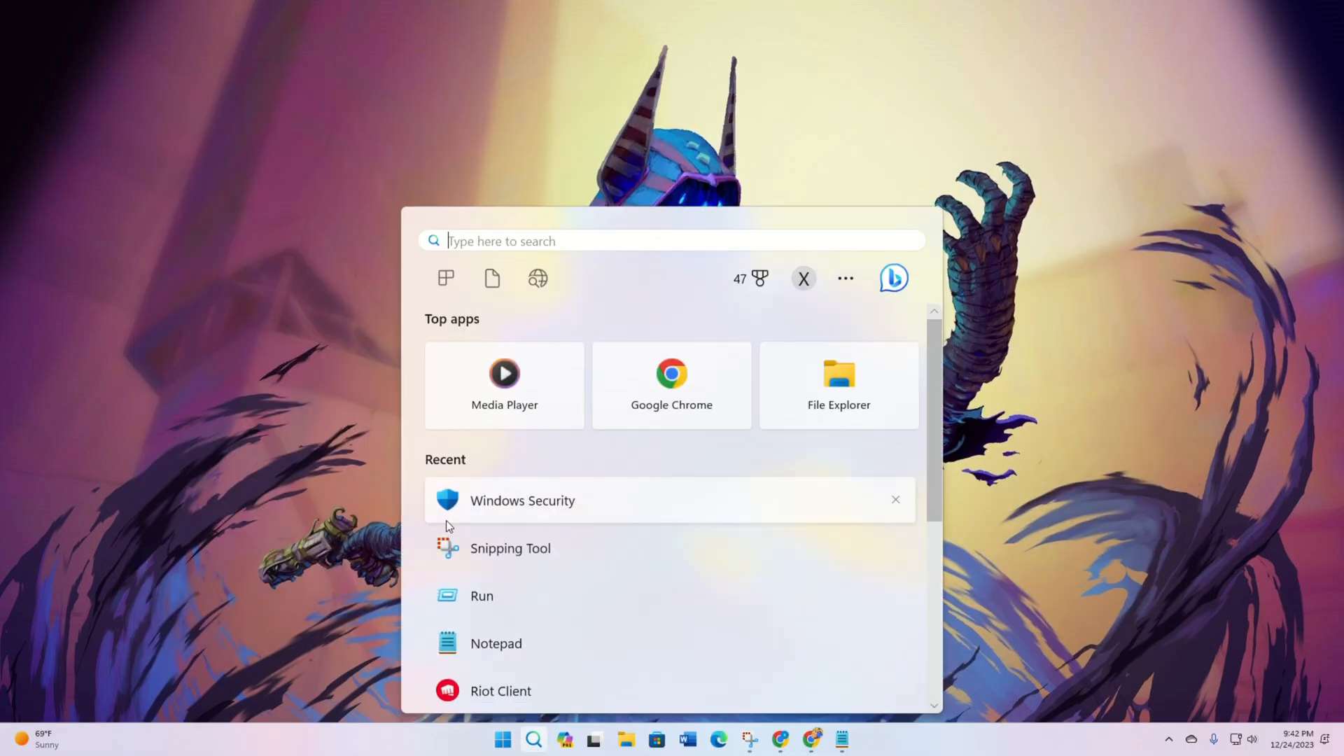
Go to %localappdata% and try deleting the in-use Riot Games folder
{"action": "left_click", "coordinate": [482, 596]}
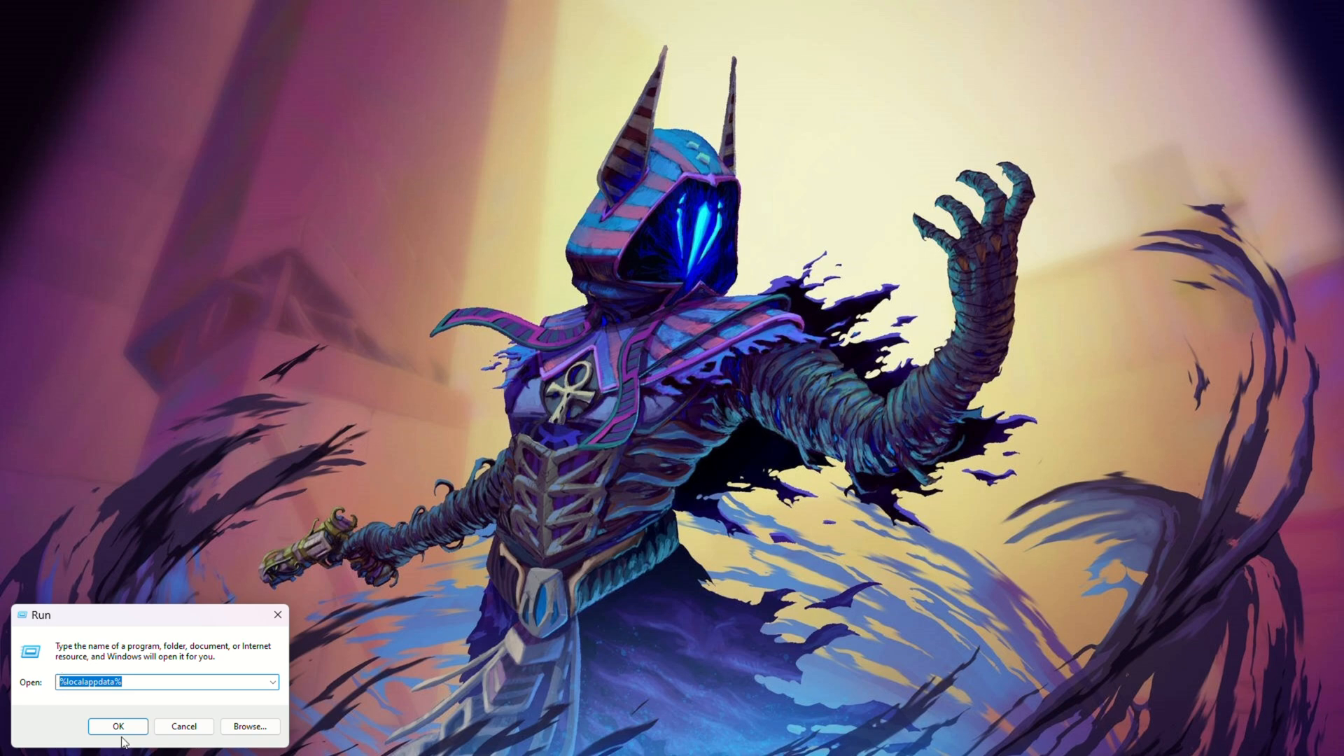
{"action": "left_click", "coordinate": [118, 726]}
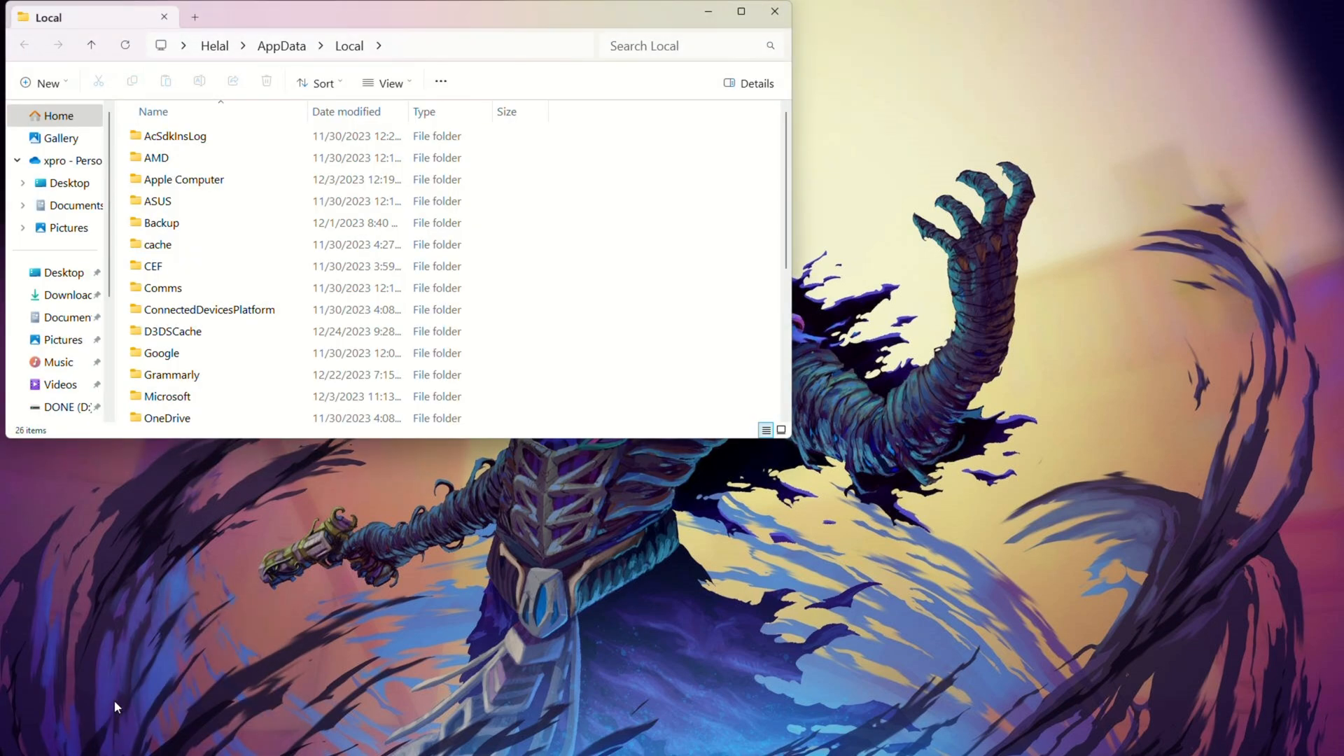
{"action": "right_click", "coordinate": [210, 304]}
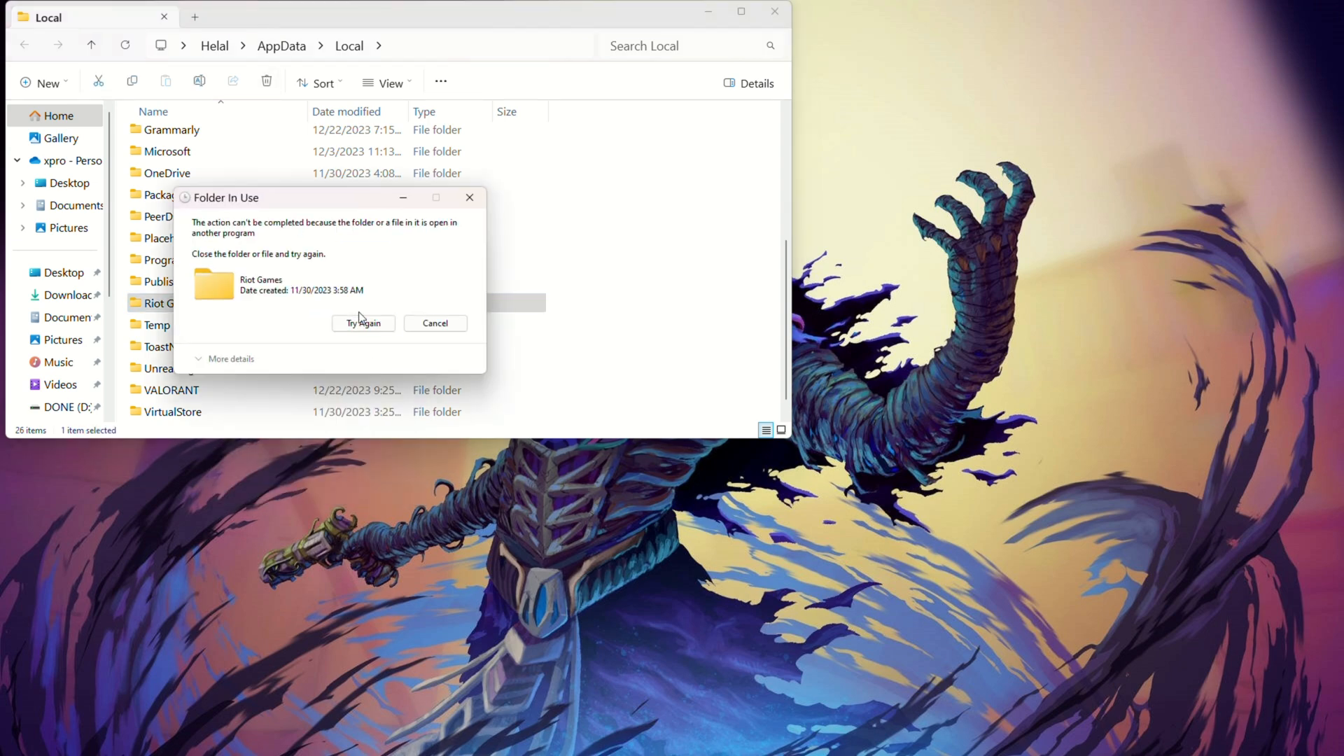
{"action": "right_click", "coordinate": [311, 180]}
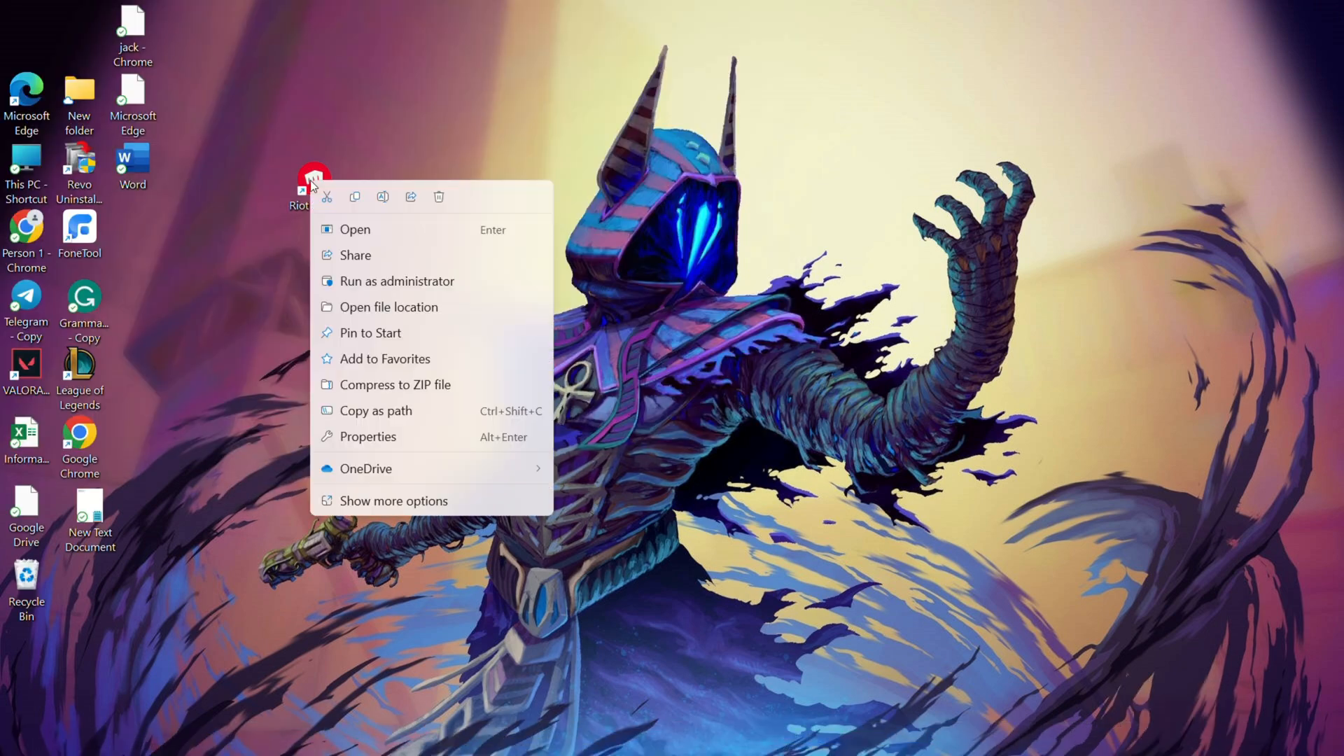
Launch Riot Client, view VALORANT's restart-required notice, then close the client
{"action": "left_click", "coordinate": [355, 229]}
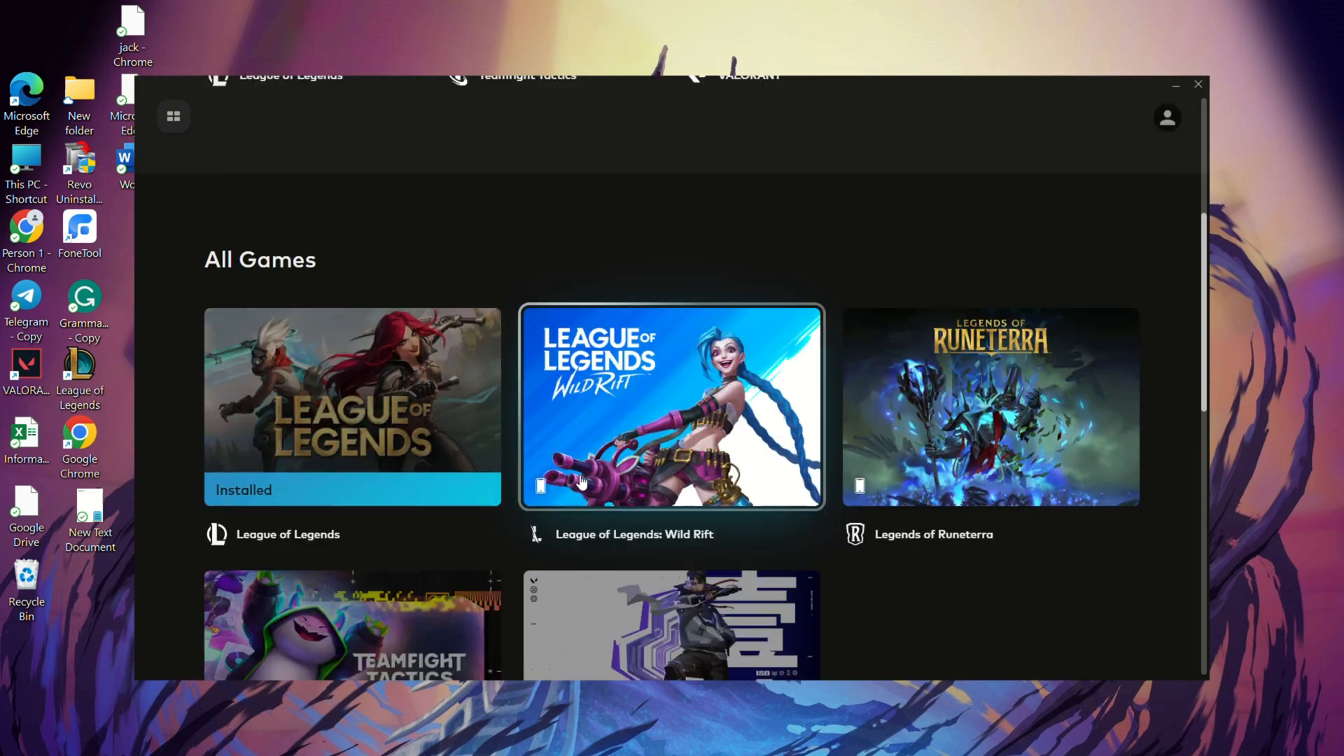
{"action": "scroll", "scroll_direction": "up", "scroll_amount": 3}
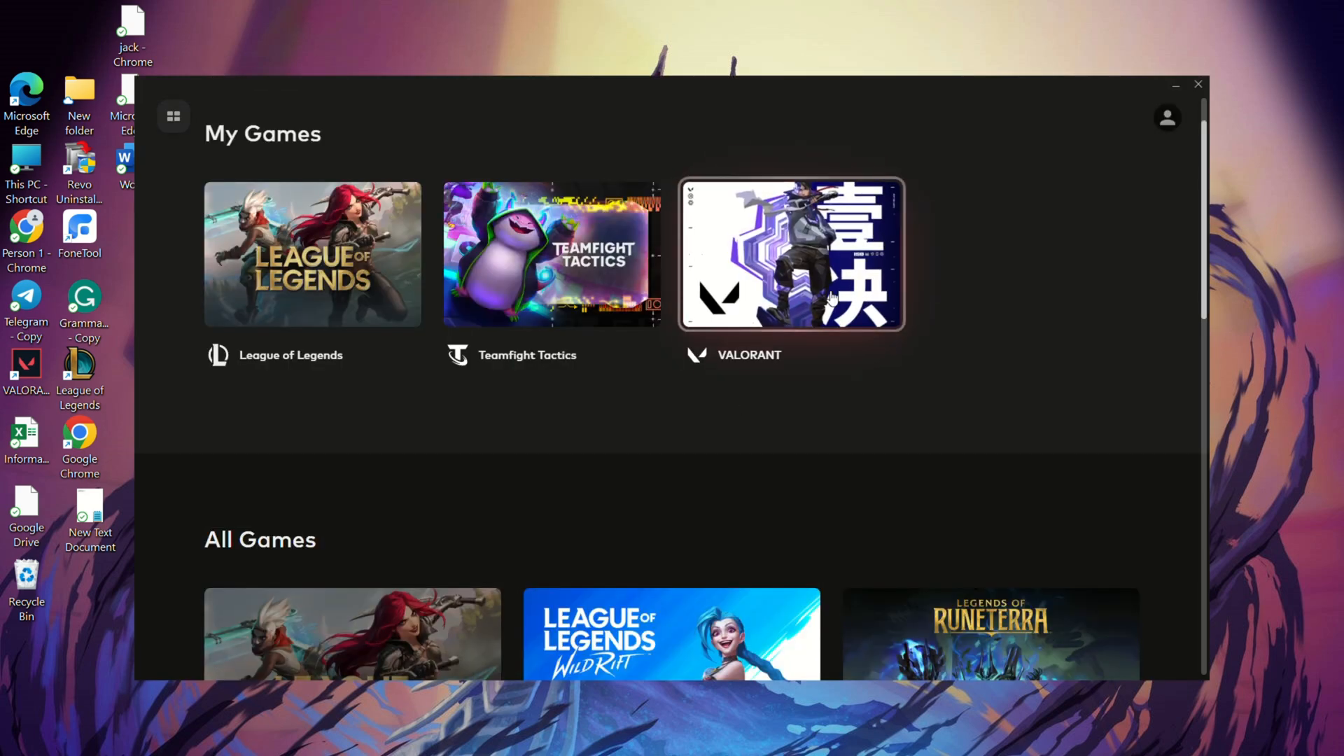
{"action": "left_click", "coordinate": [790, 253]}
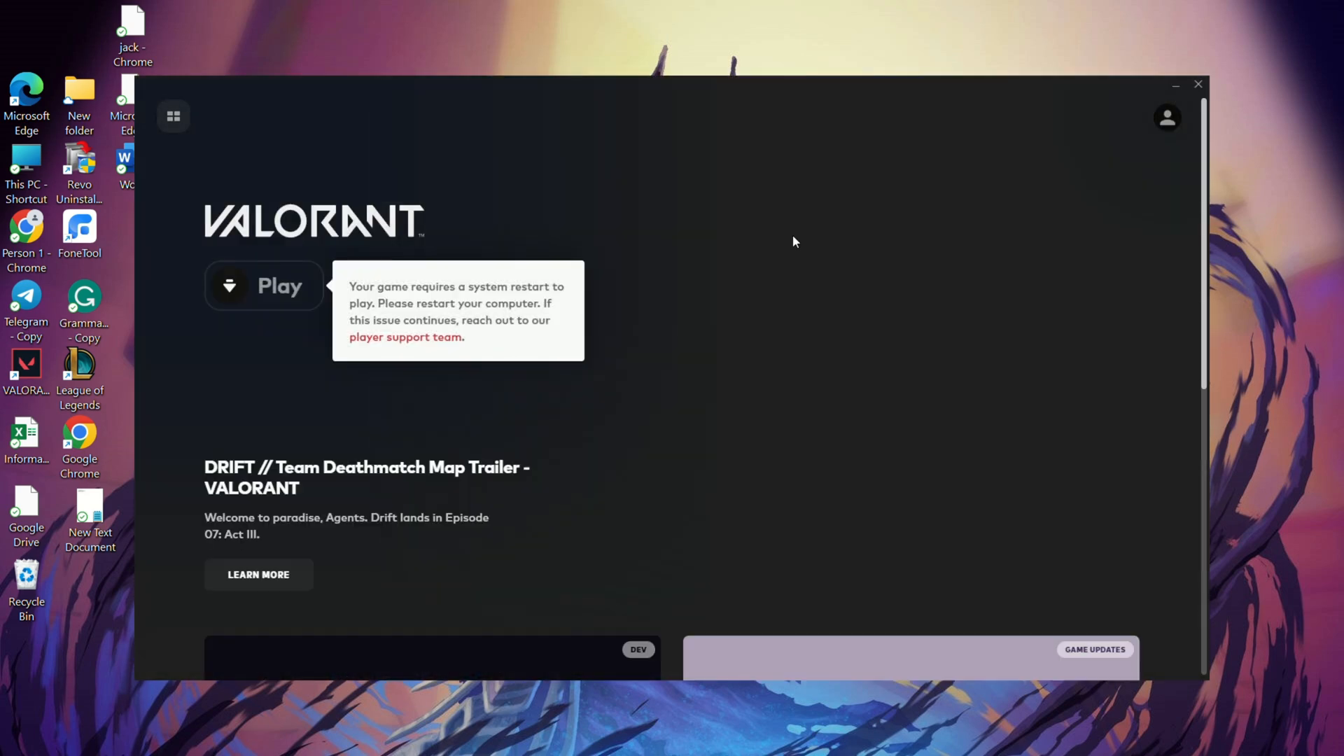
{"action": "mouse_move", "coordinate": [1198, 85]}
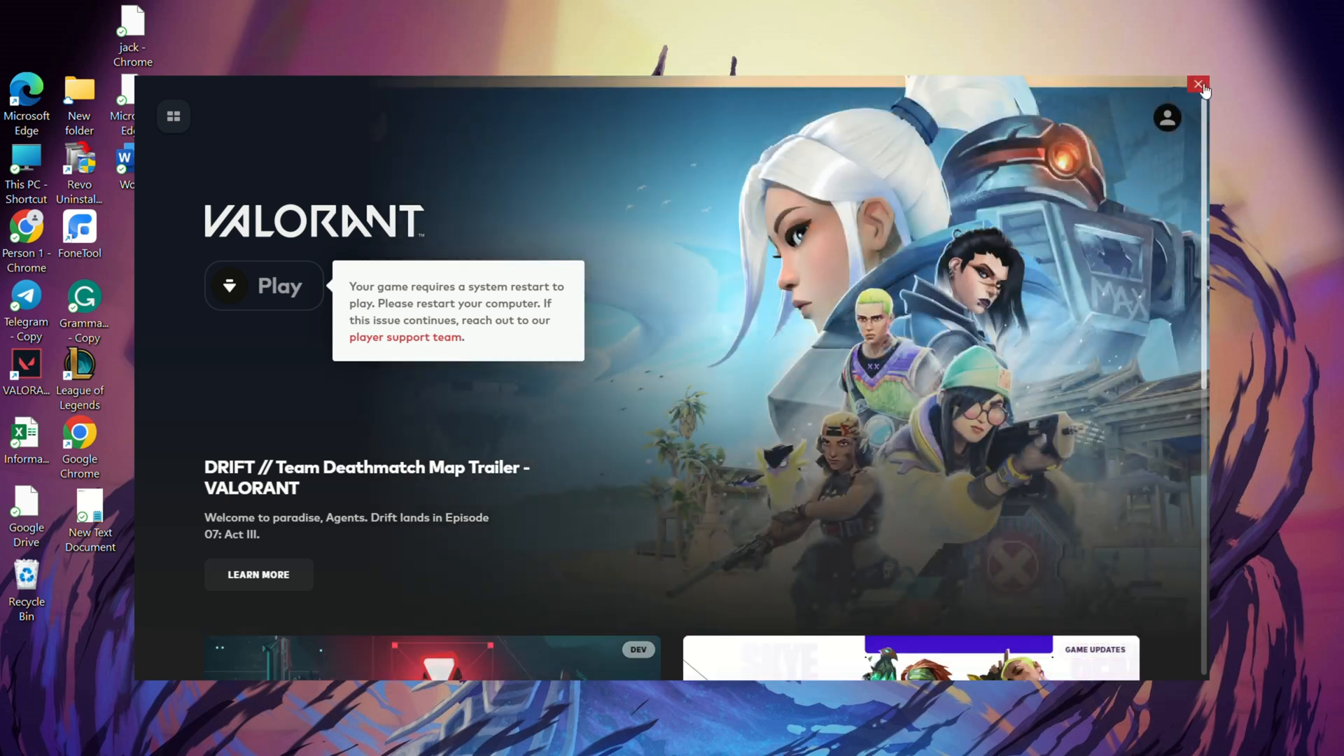
{"action": "left_click", "coordinate": [1198, 85]}
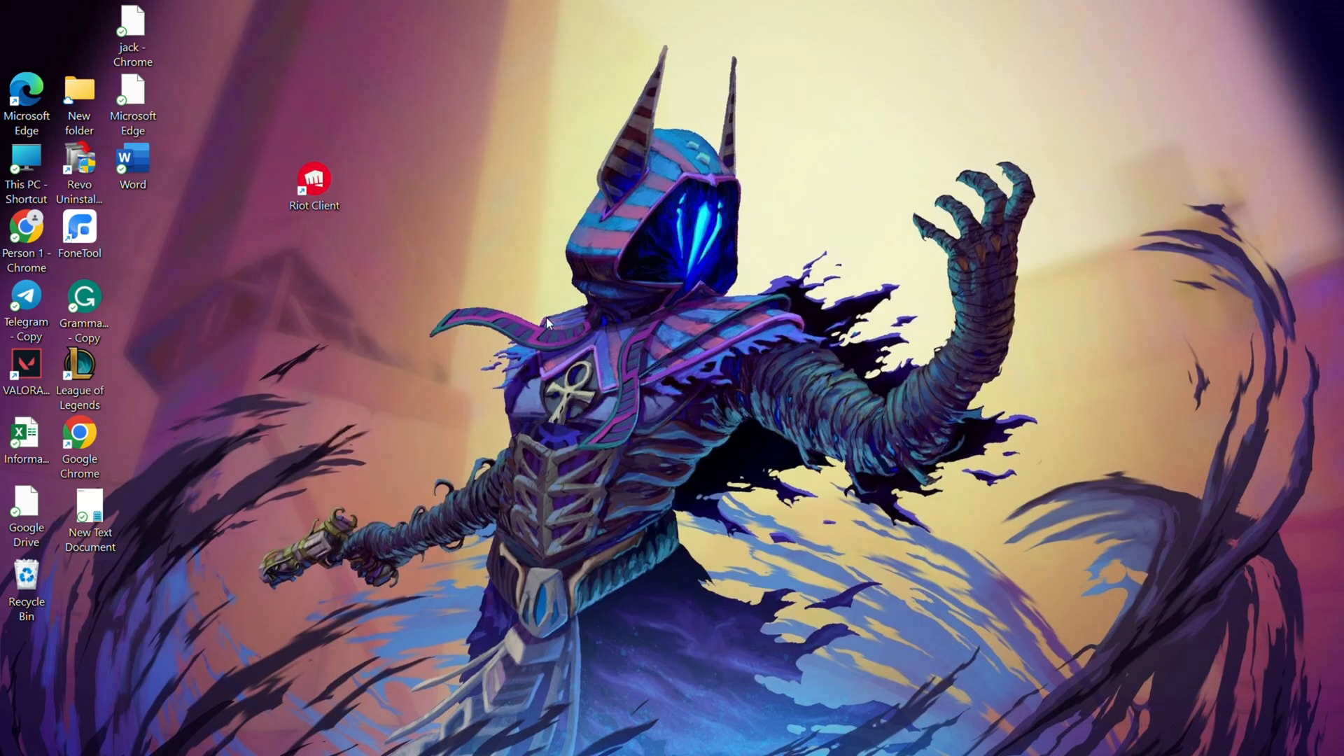